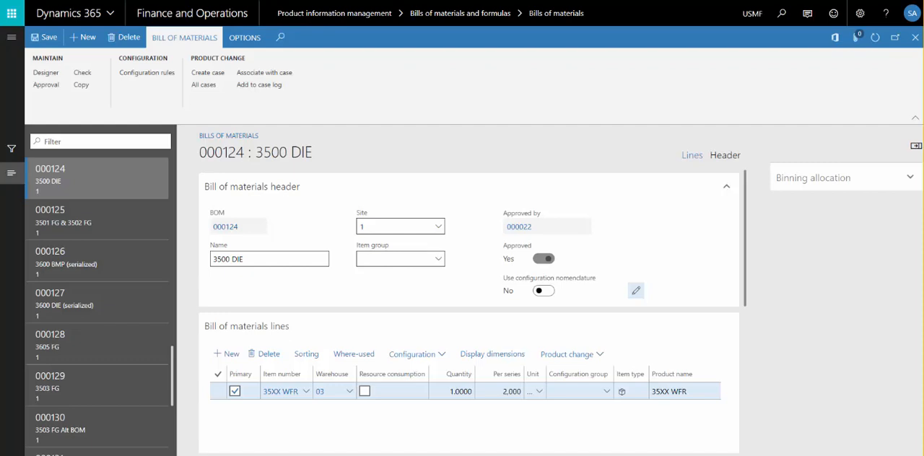
mouse_move(728, 292)
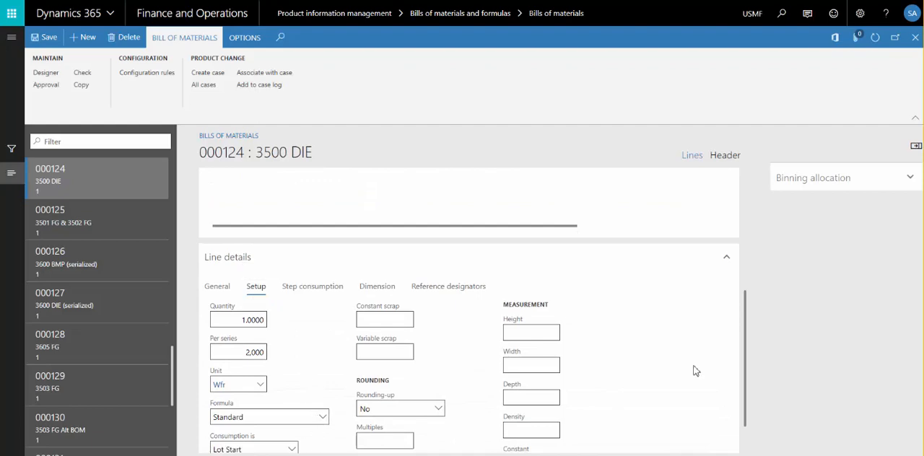
Step: Reveal the Setup details showing Consumption set to Lot Start on the 35XX WFR line
scroll(down, 3)
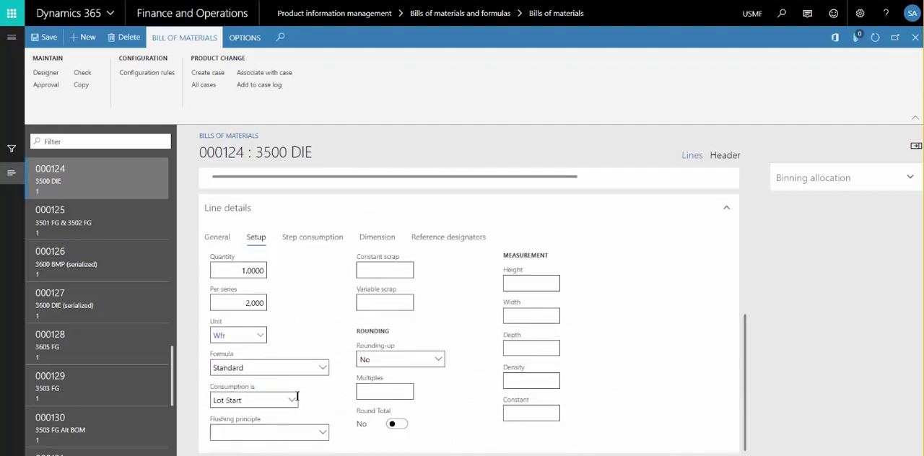
click(292, 400)
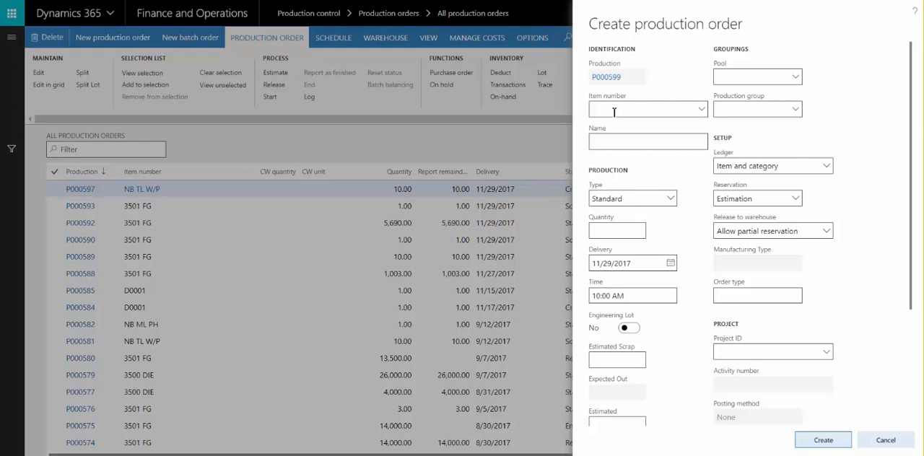
Step: Create a production order for item 3500 DIE and set Quantity To Start 25 on a wafer batch row
text(3500 DIE)
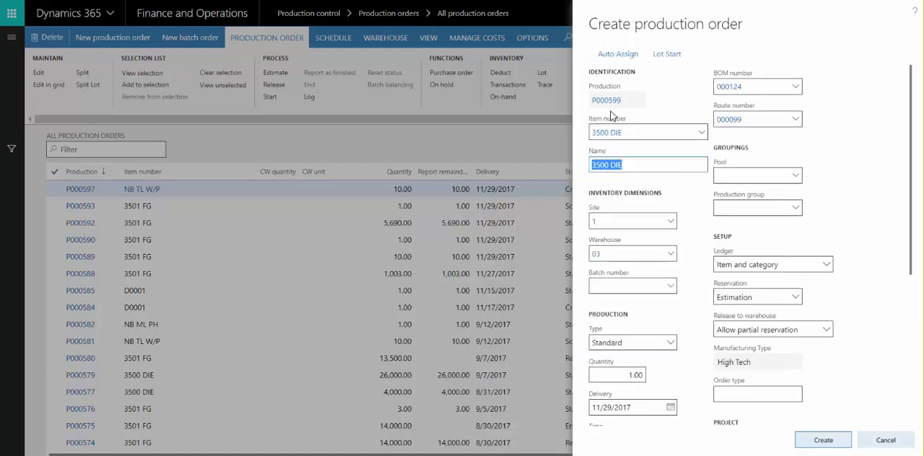
mouse_move(652, 67)
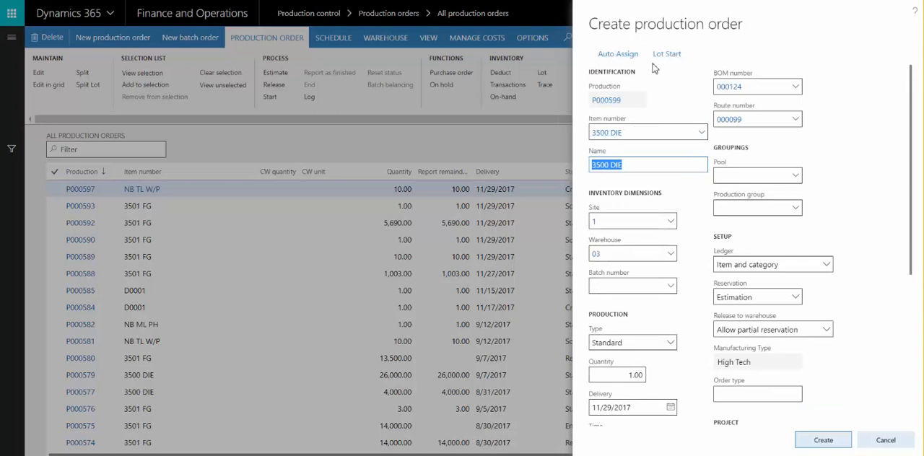
mouse_move(667, 53)
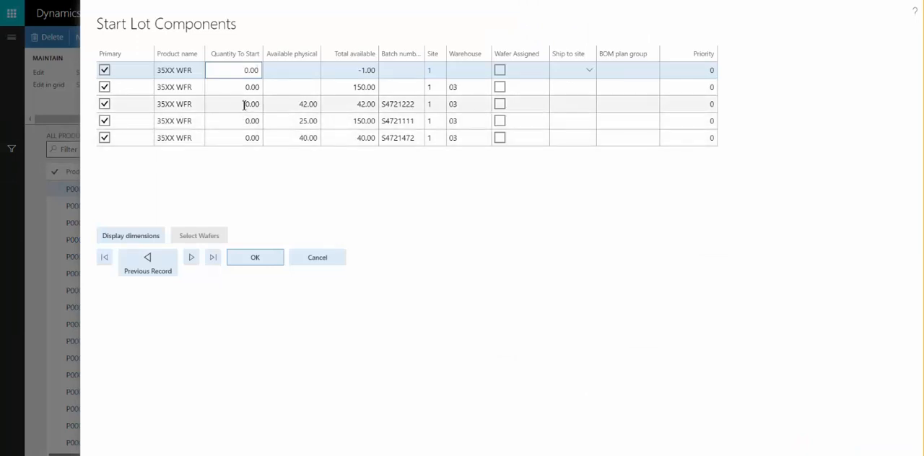
click(252, 121)
text(25)
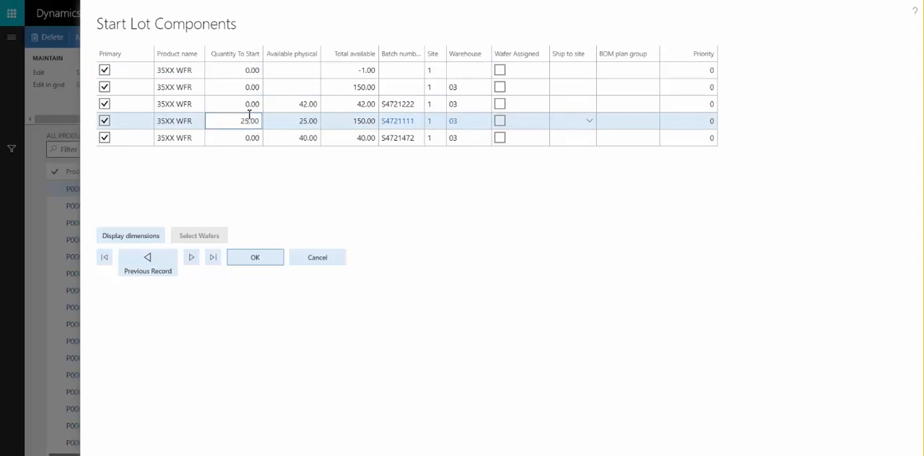
click(254, 257)
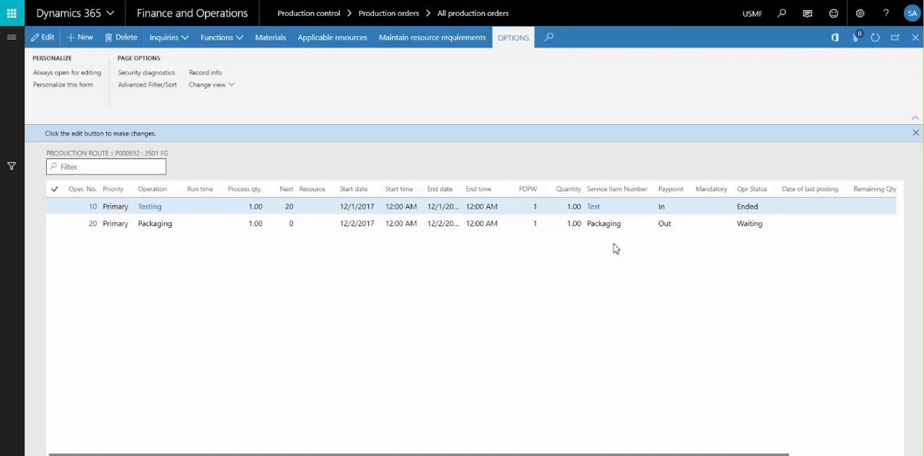
mouse_move(667, 244)
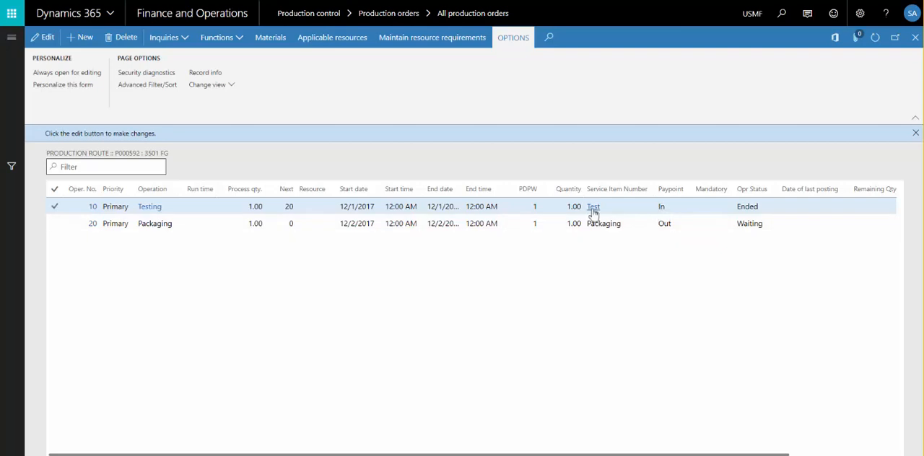
Step: Show the Test item's active prices with subcontractor costs 0.10 for 3501 FG and 0.07 for 3605 FG
click(593, 207)
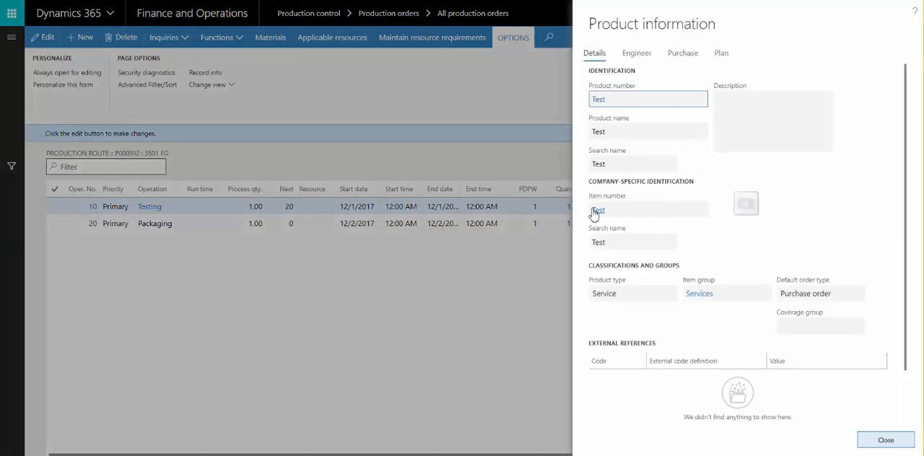
mouse_move(602, 216)
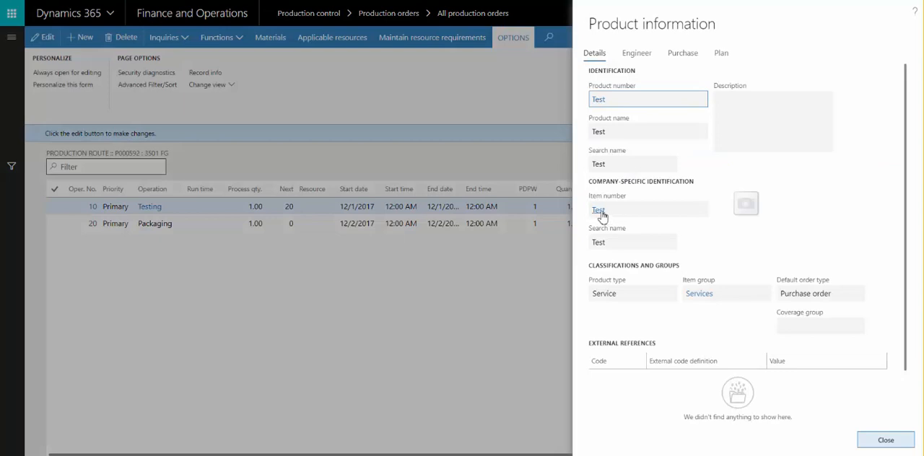
click(598, 211)
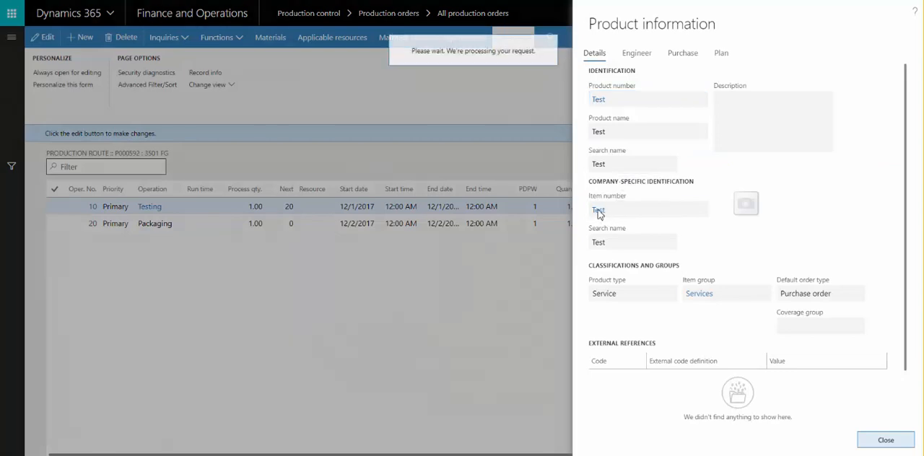
click(598, 210)
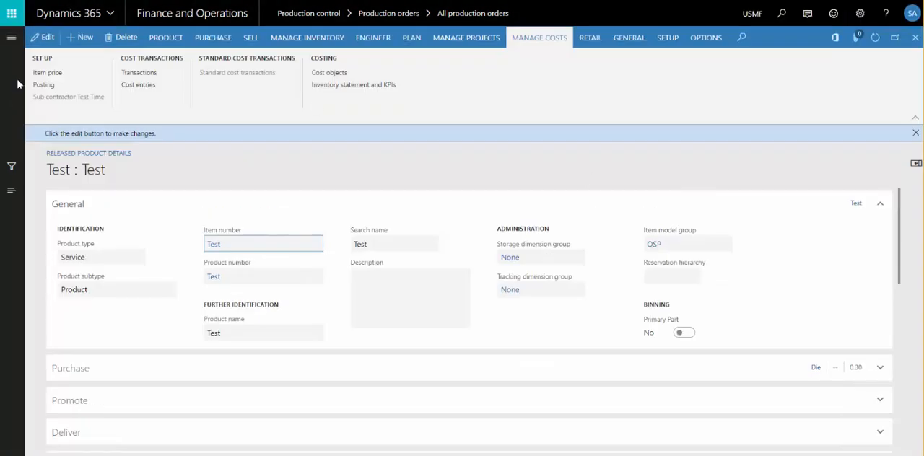
click(46, 72)
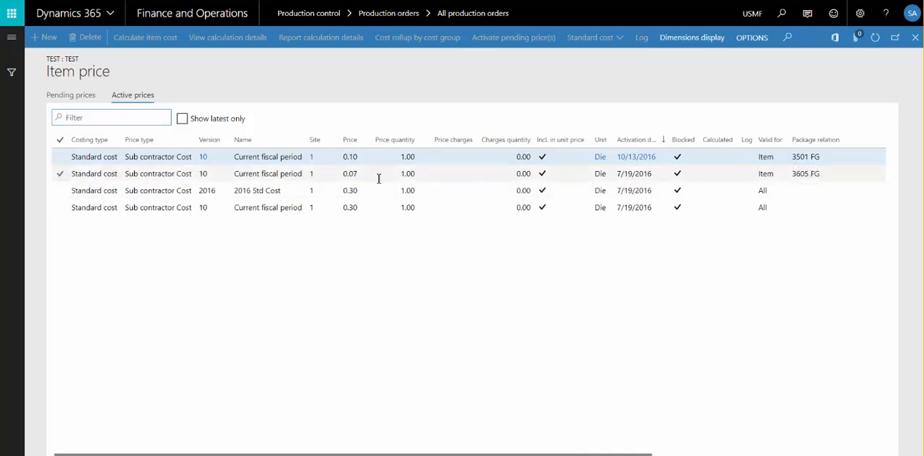
click(349, 156)
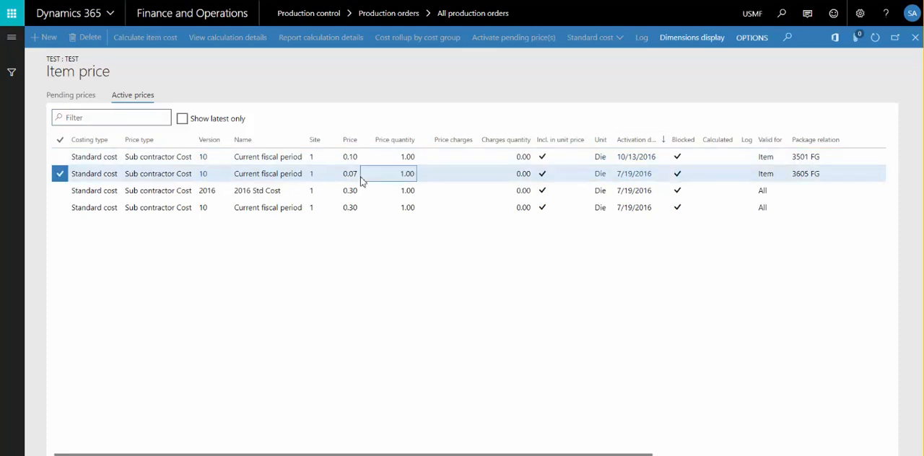
mouse_move(801, 176)
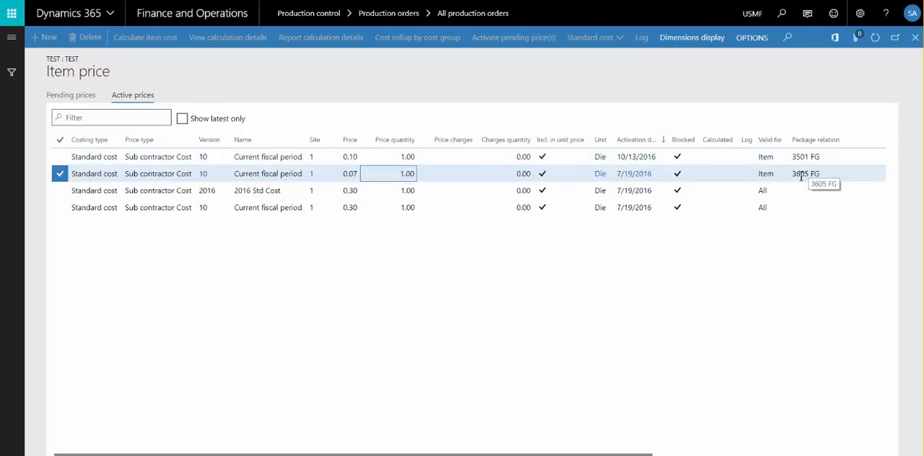
mouse_move(797, 176)
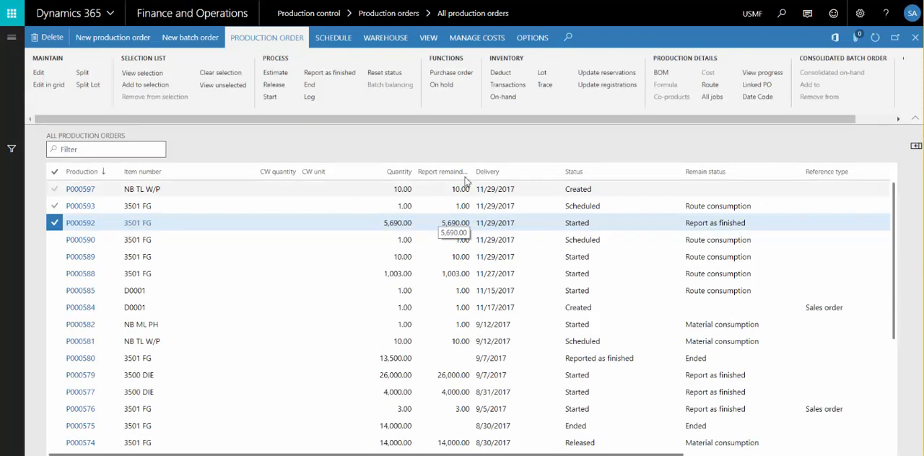
Step: Create the subcontractor PO for P000592 and navigate to purchase order 00000341
click(450, 73)
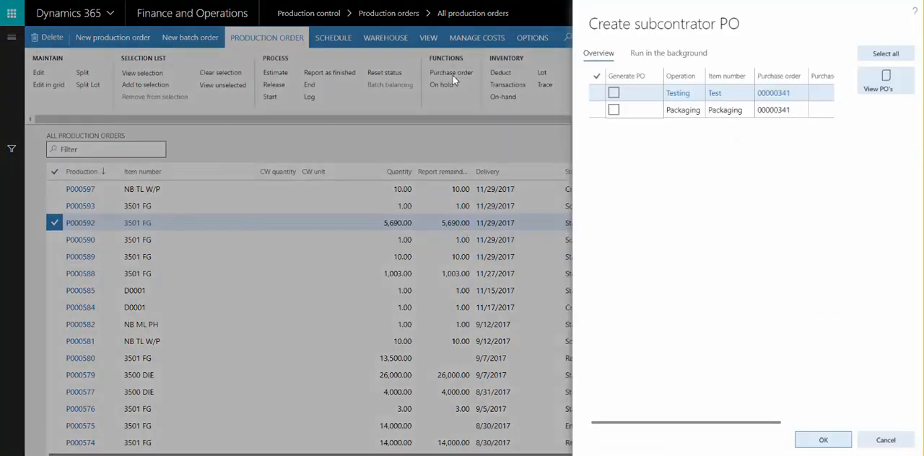
mouse_move(780, 262)
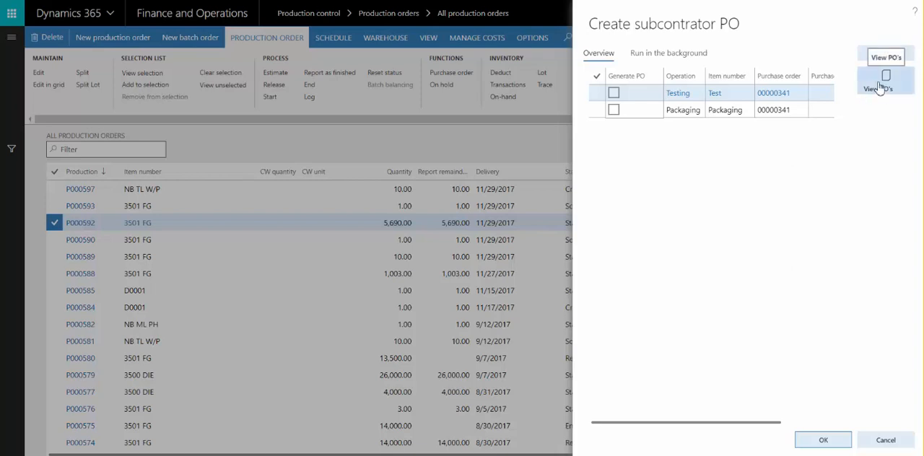
click(886, 58)
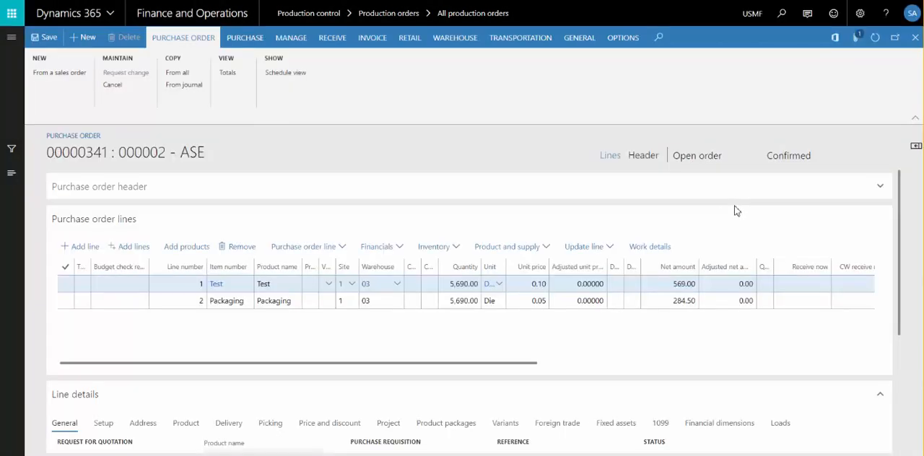
mouse_move(511, 246)
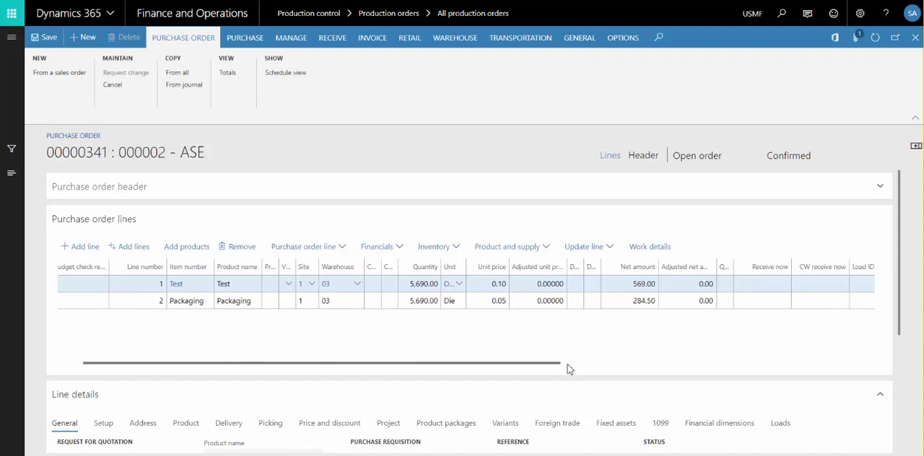
Step: Reveal Received 5,690 for Test and open-order remainder 476 for Packaging on the PO lines
scroll(right, 3)
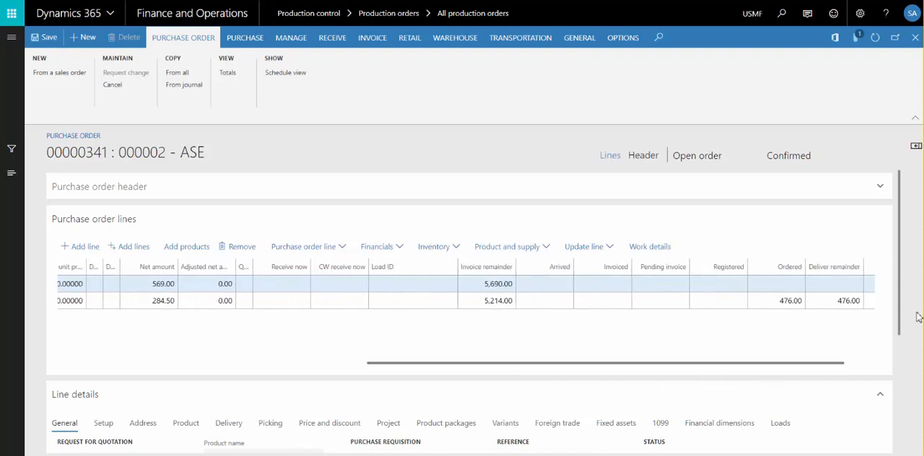
scroll(down, 3)
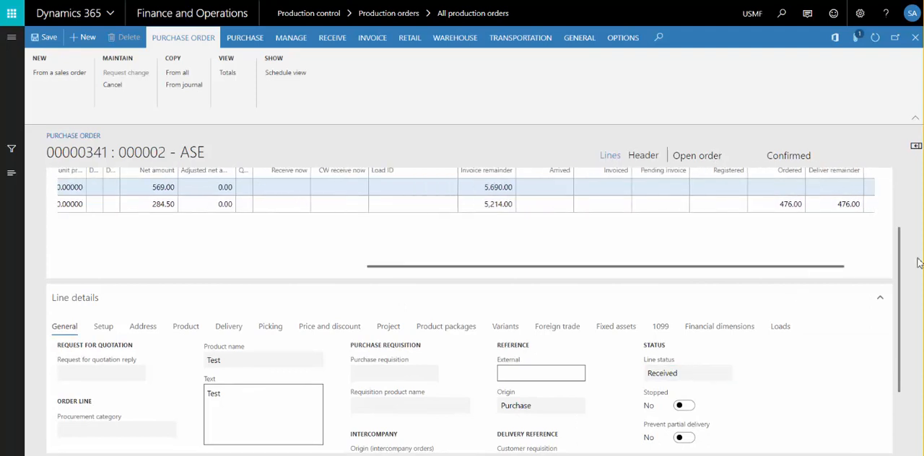
scroll(right, 3)
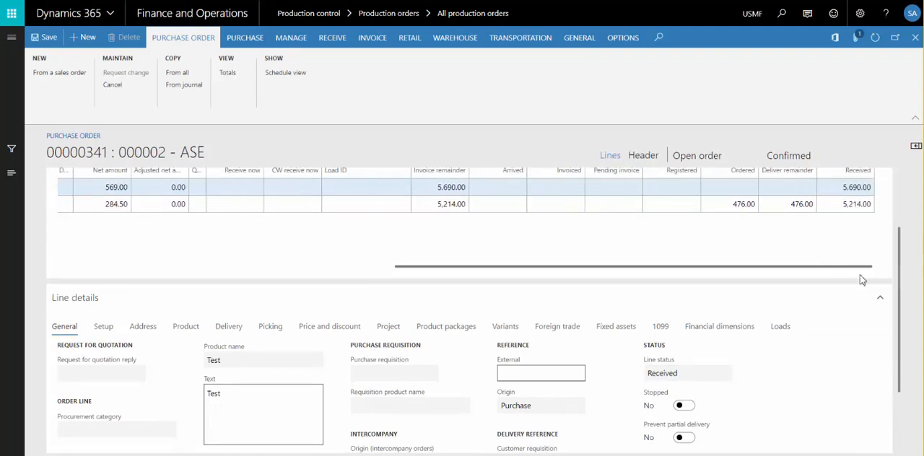
mouse_move(867, 222)
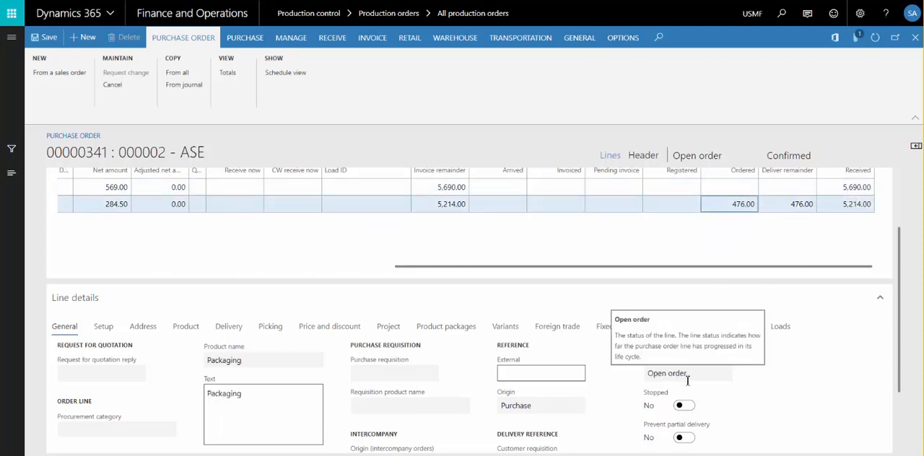
mouse_move(858, 205)
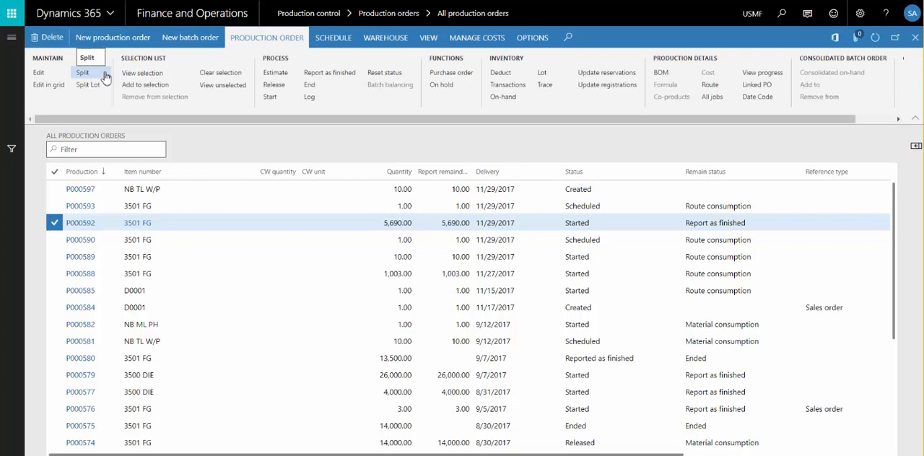
mouse_move(102, 79)
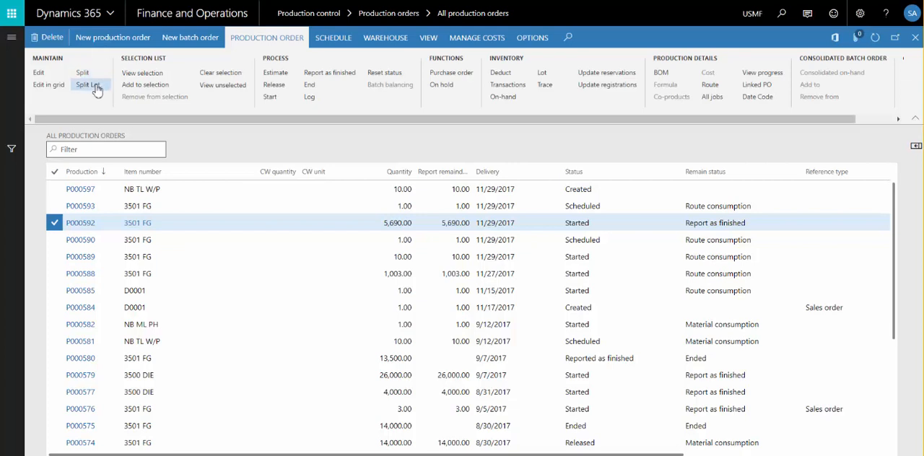
mouse_move(89, 84)
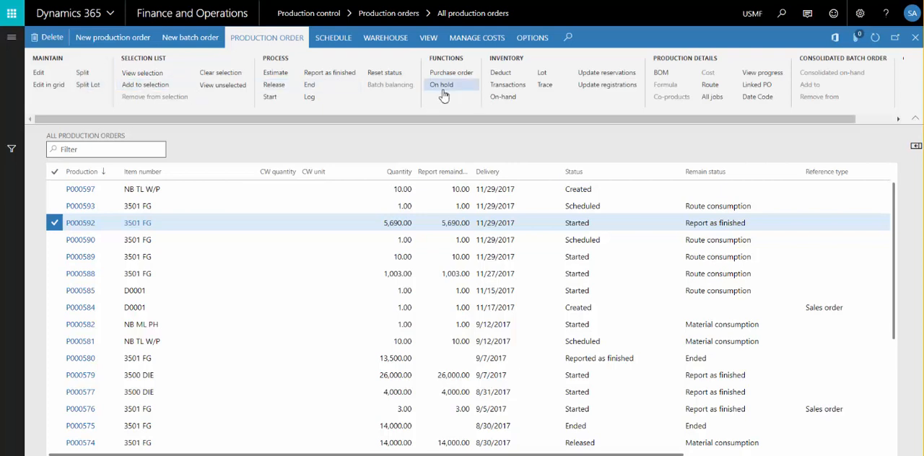
mouse_move(442, 83)
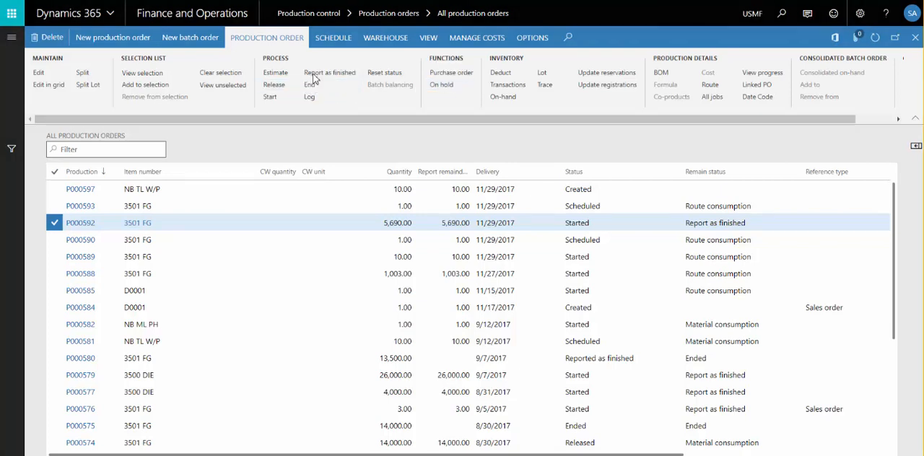
Step: Report P000592 as finished and list bin items 3501 FG, 3502 FG and 3503 FG
click(329, 72)
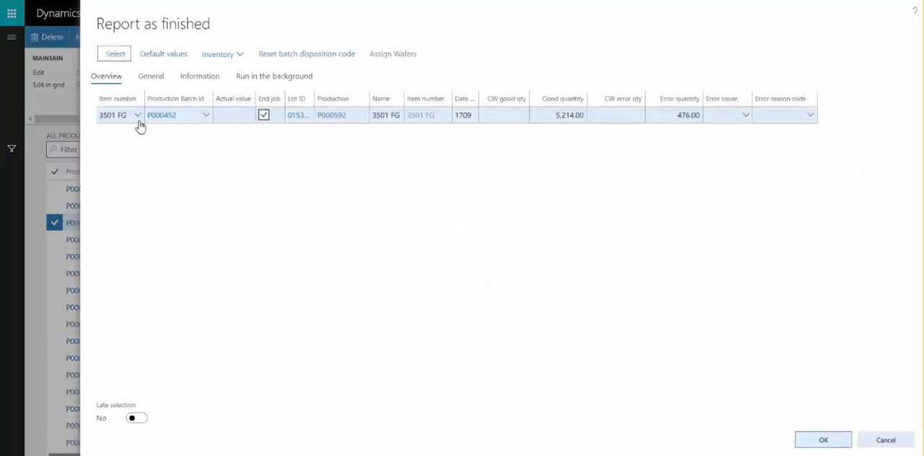
click(137, 115)
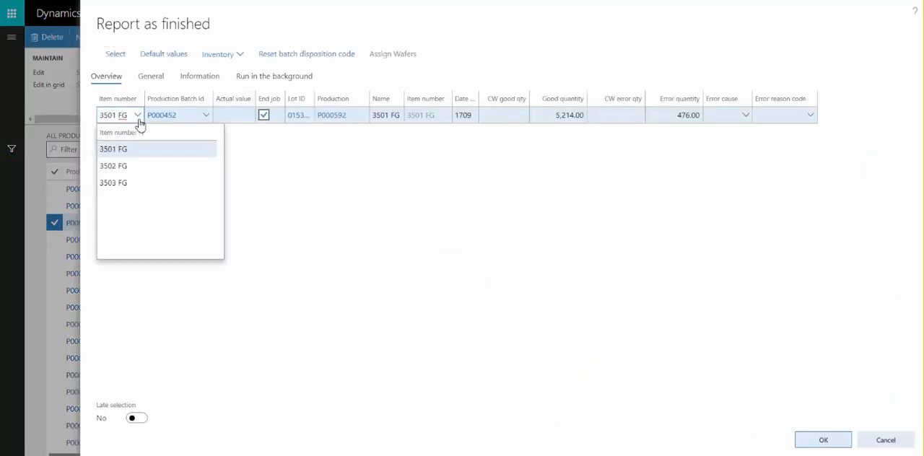